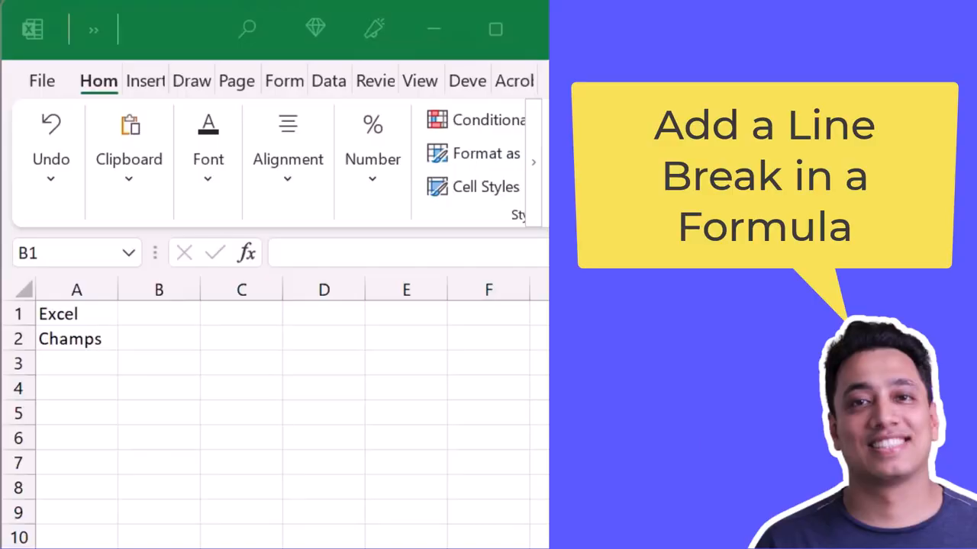
- In B1, start the formula =A1&CHAR(10)& joining A1 with a line break
left_click(158, 314)
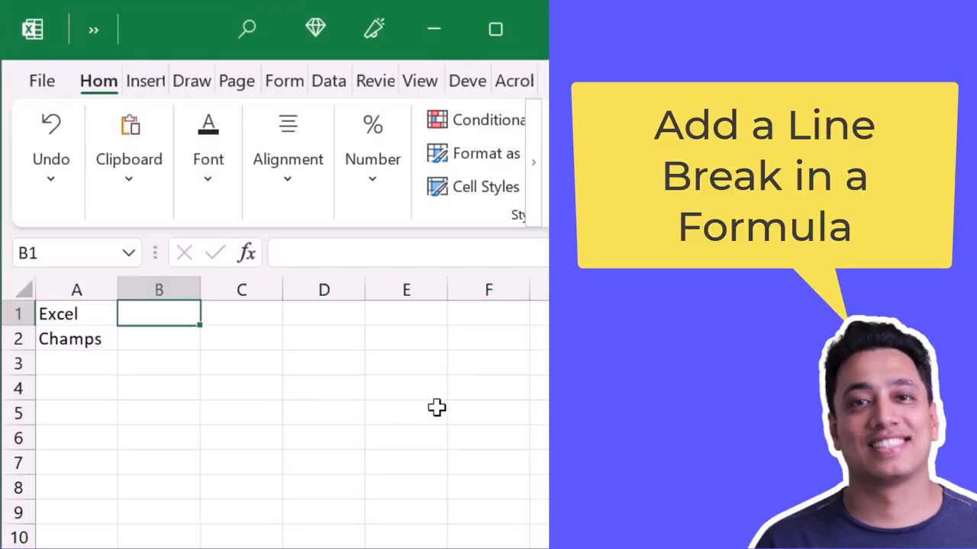
mouse_move(439, 429)
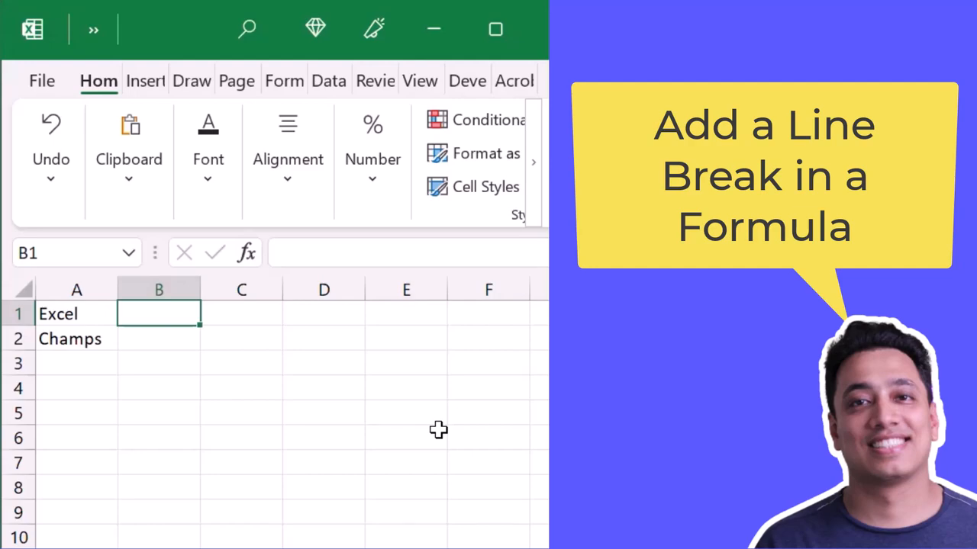
mouse_move(438, 426)
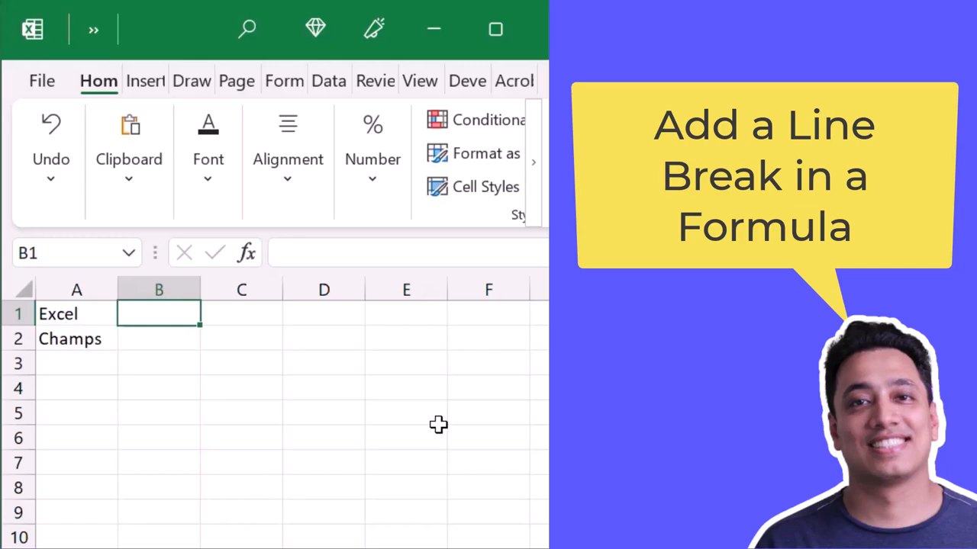
type("=A1")
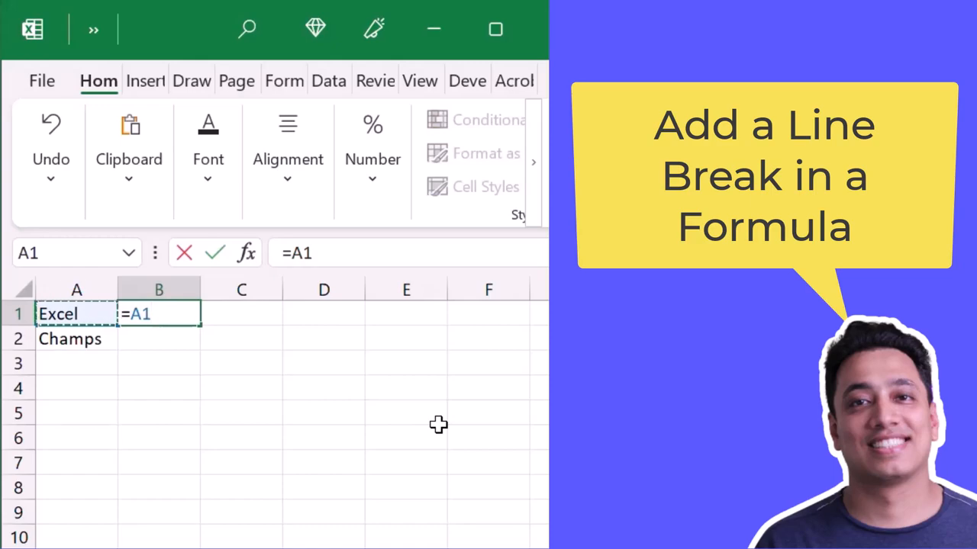
type("&")
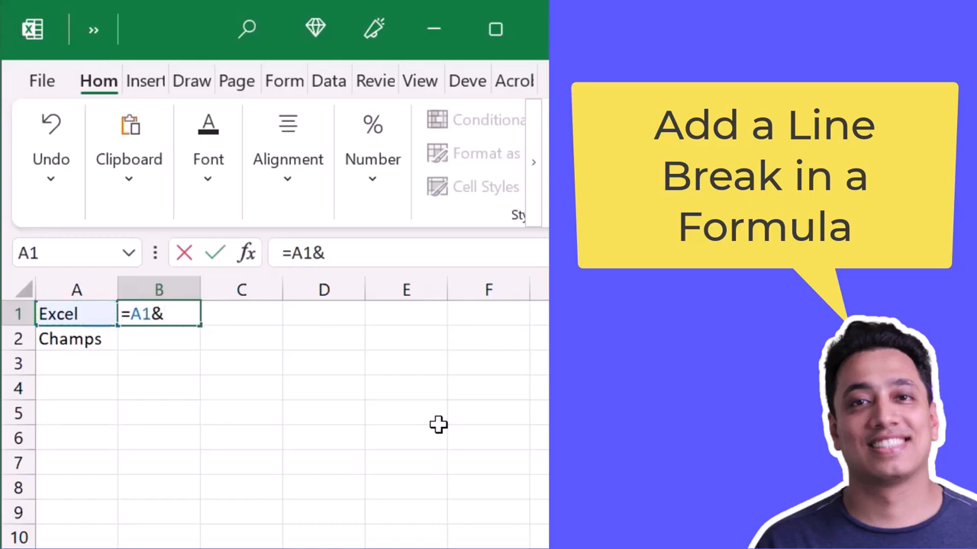
type("C")
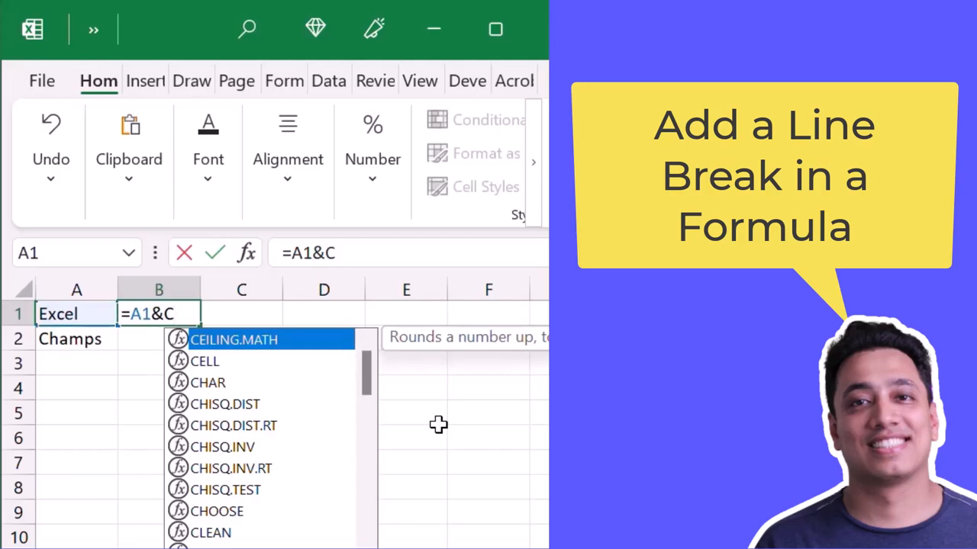
type("ha")
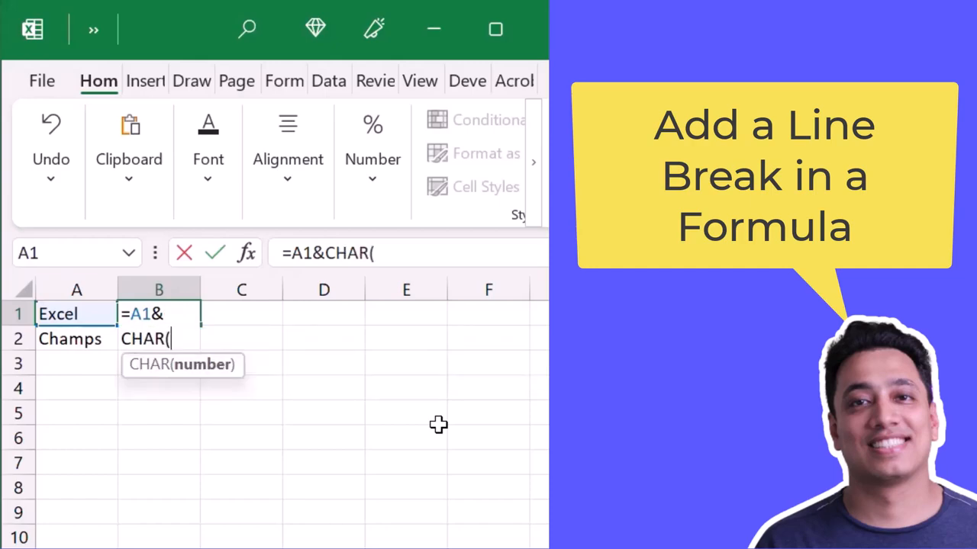
type("10)")
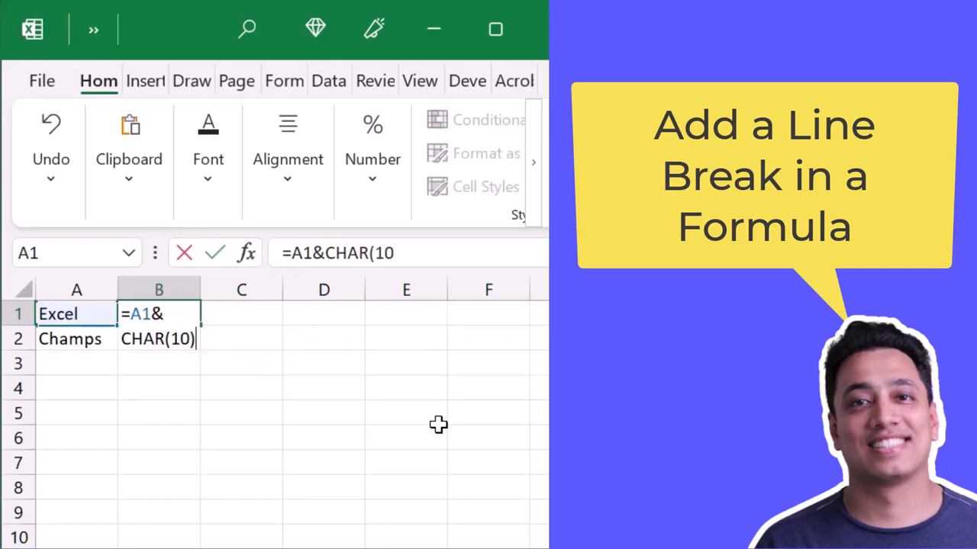
type(")&")
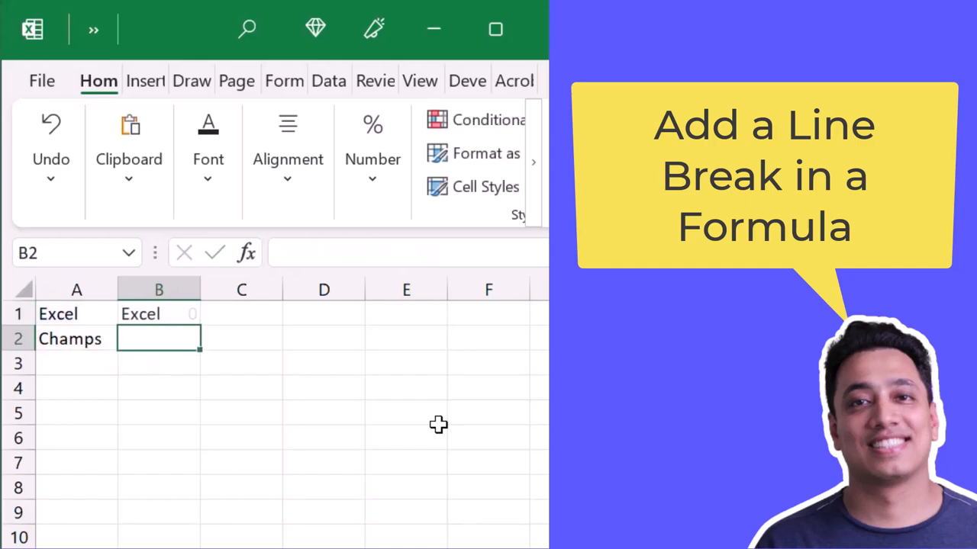
- Reselect B1 to check the finished =A1&CHAR(10)&A2 formula in the formula bar
left_click(159, 313)
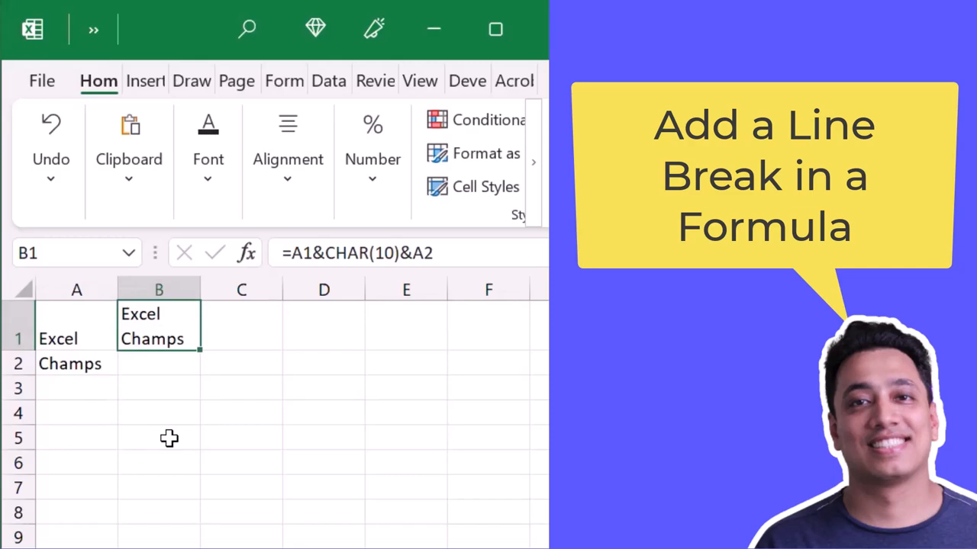
mouse_move(267, 371)
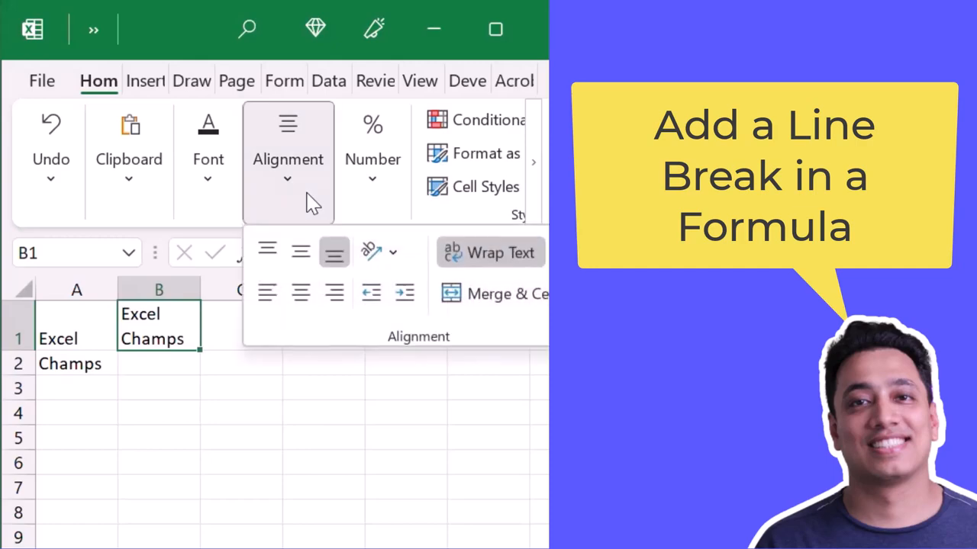
mouse_move(538, 241)
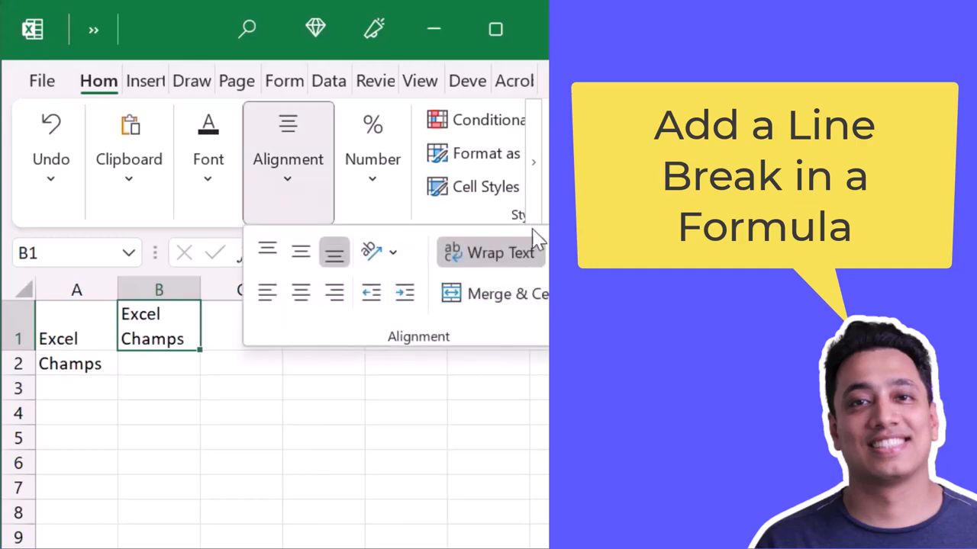
mouse_move(530, 288)
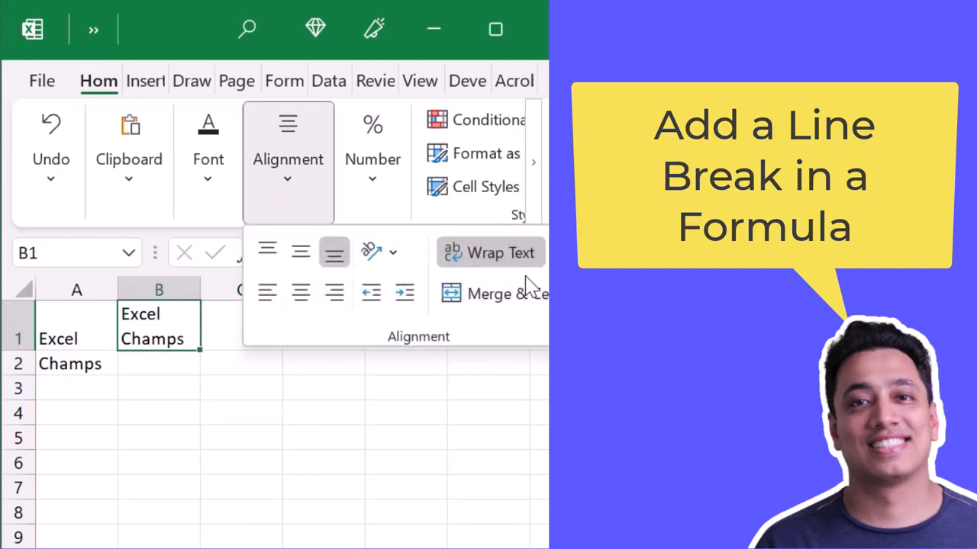